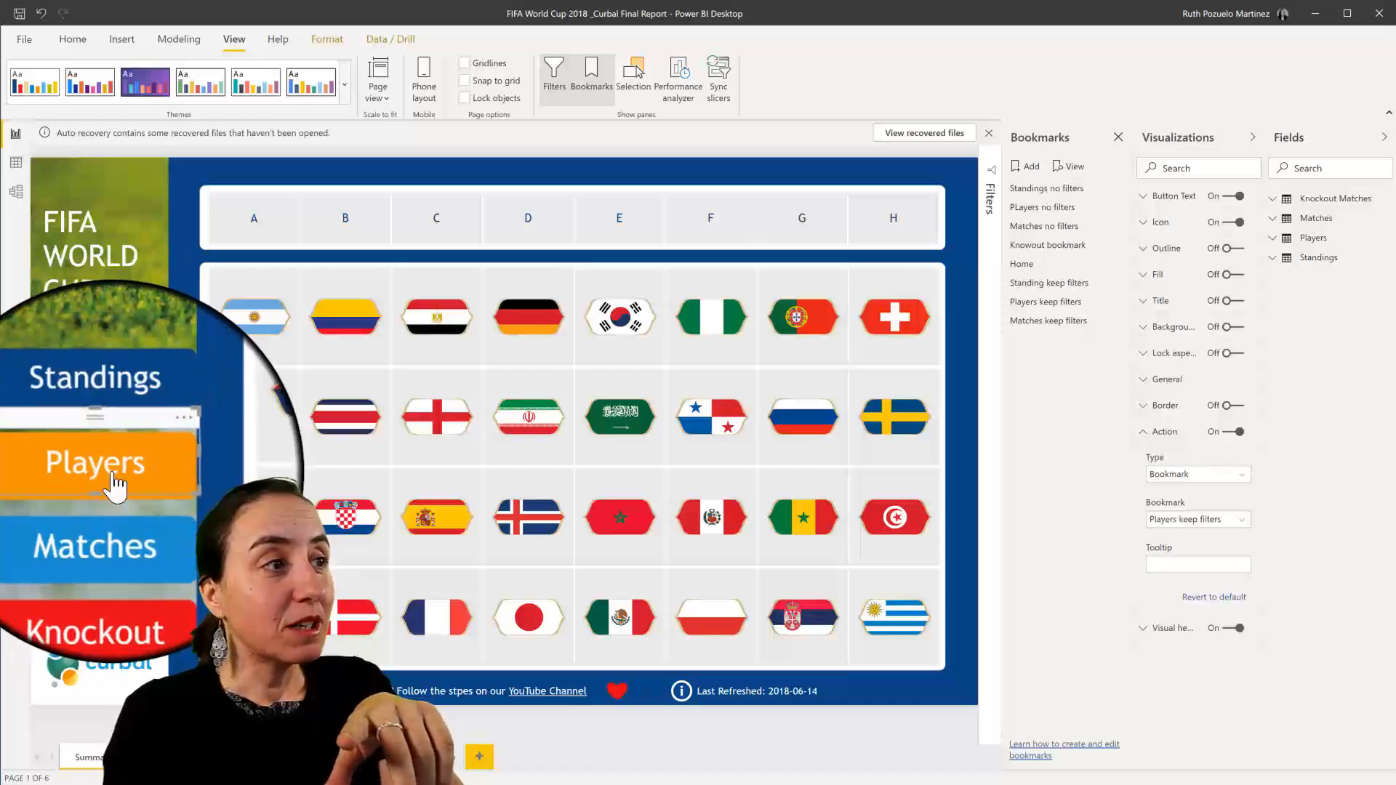
Step: Switch the Players button's action from bookmark to page navigation targeting the Players page
{"action": "left_click", "coordinate": [1193, 473]}
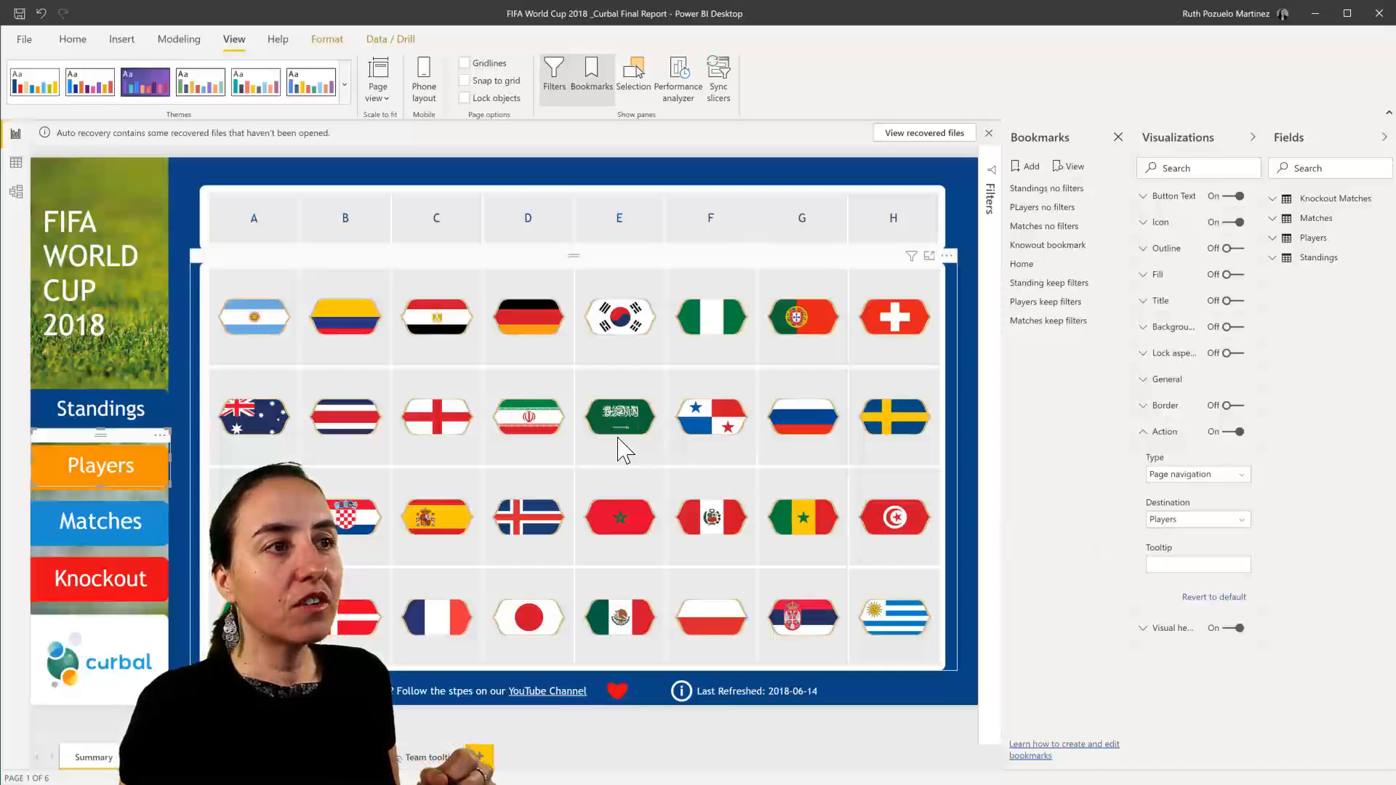
Step: Select the Saudi Arabia flag tile so the group header shows only group A
{"action": "left_click", "coordinate": [619, 417]}
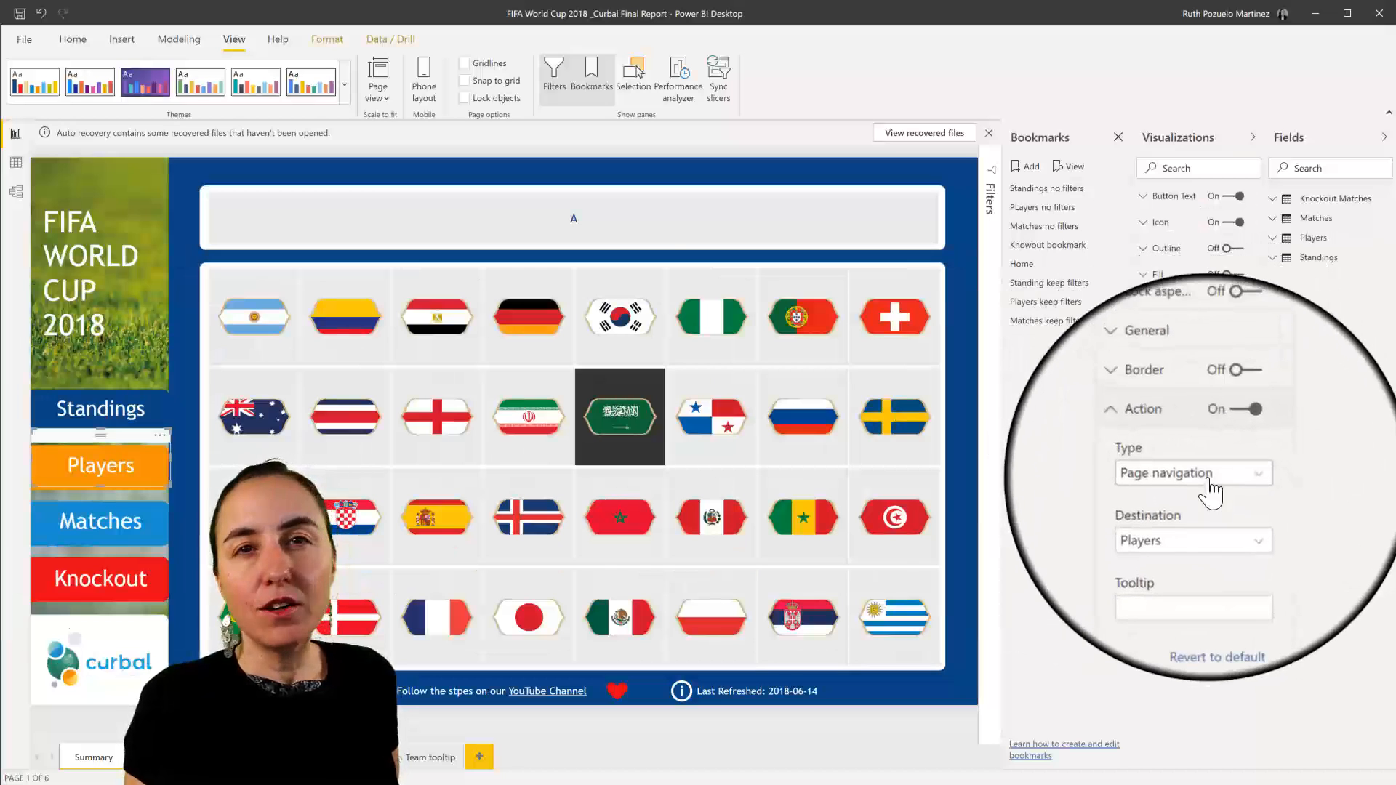
Step: Change the Players button's action type to Drill through (Preview)
{"action": "left_click", "coordinate": [1192, 473]}
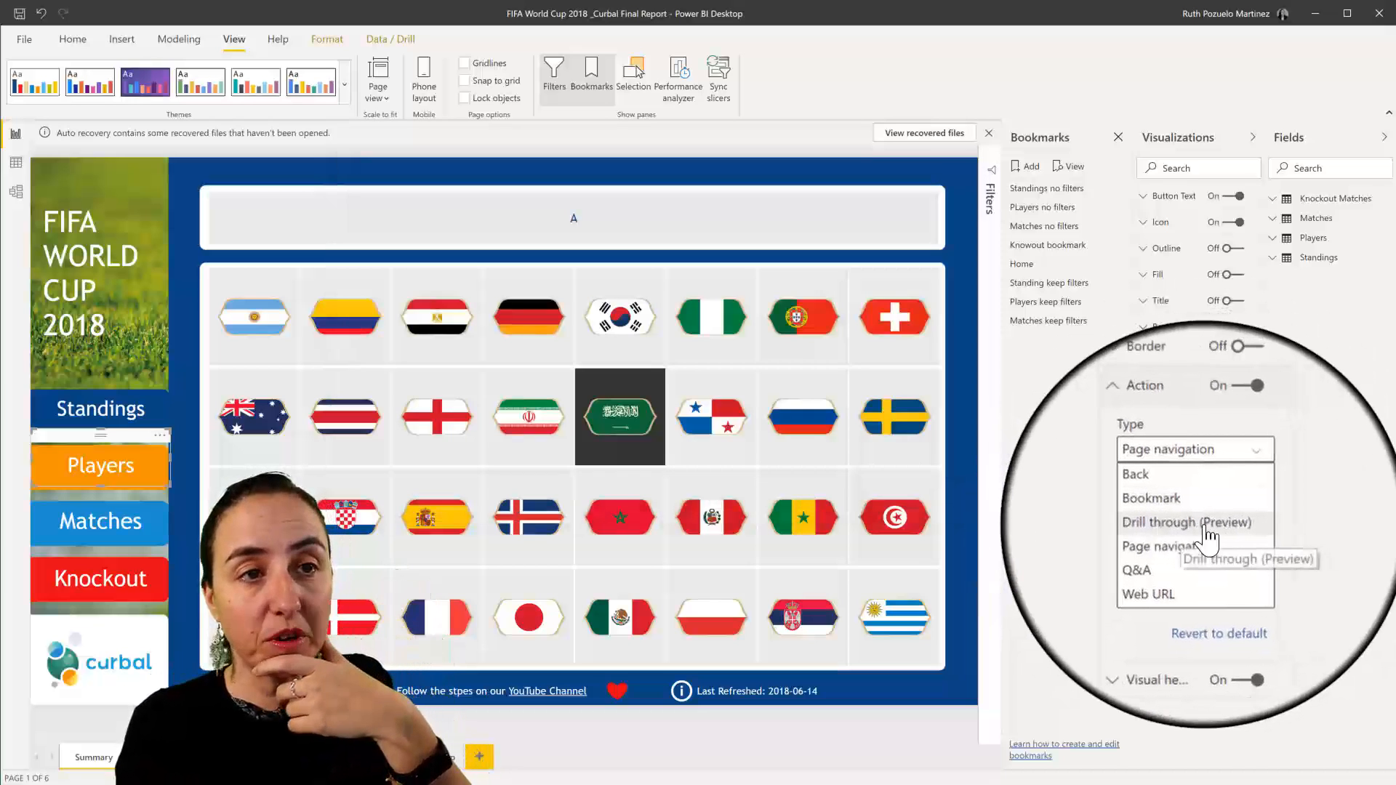
{"action": "left_click", "coordinate": [1191, 523]}
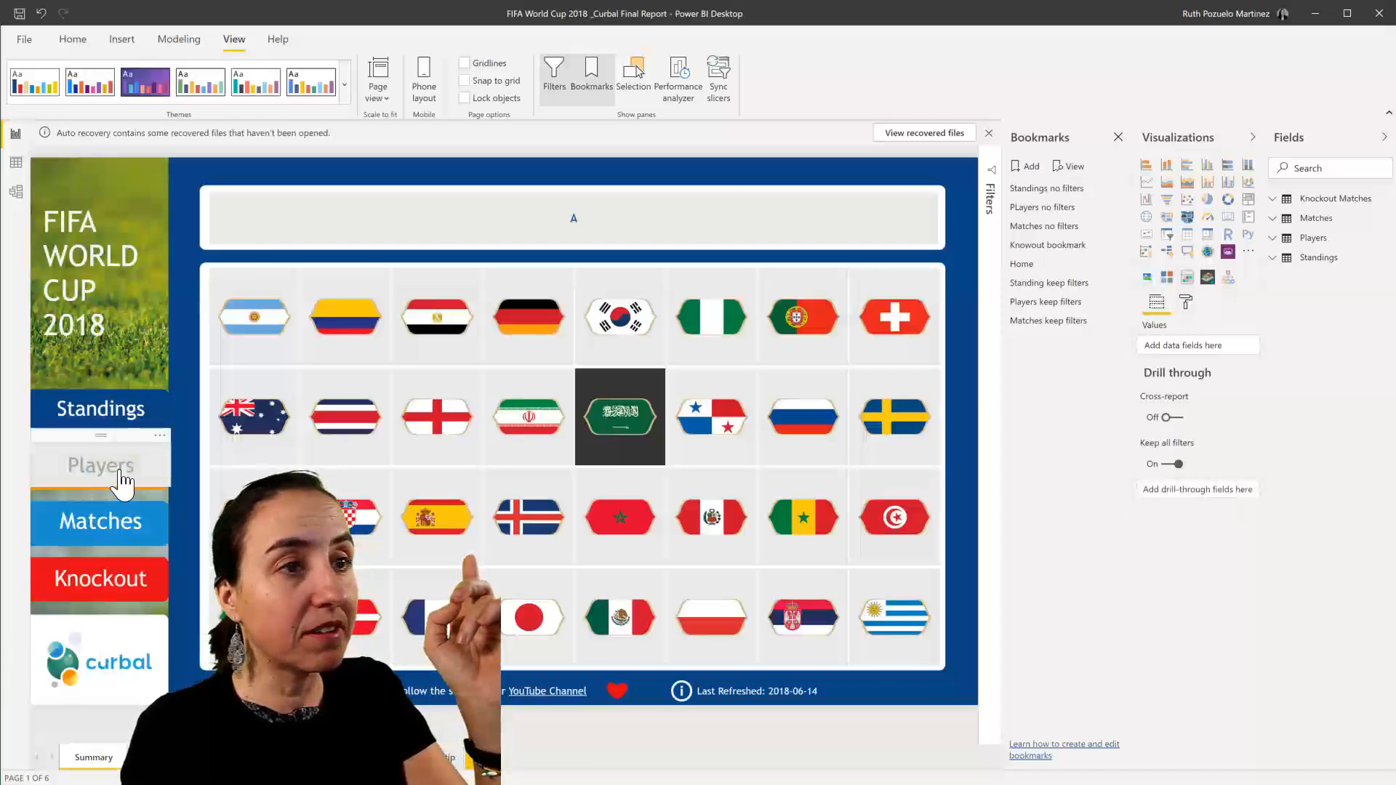
Step: Reselect the Players button and set its drill-through destination to the Players page
{"action": "left_click", "coordinate": [99, 464]}
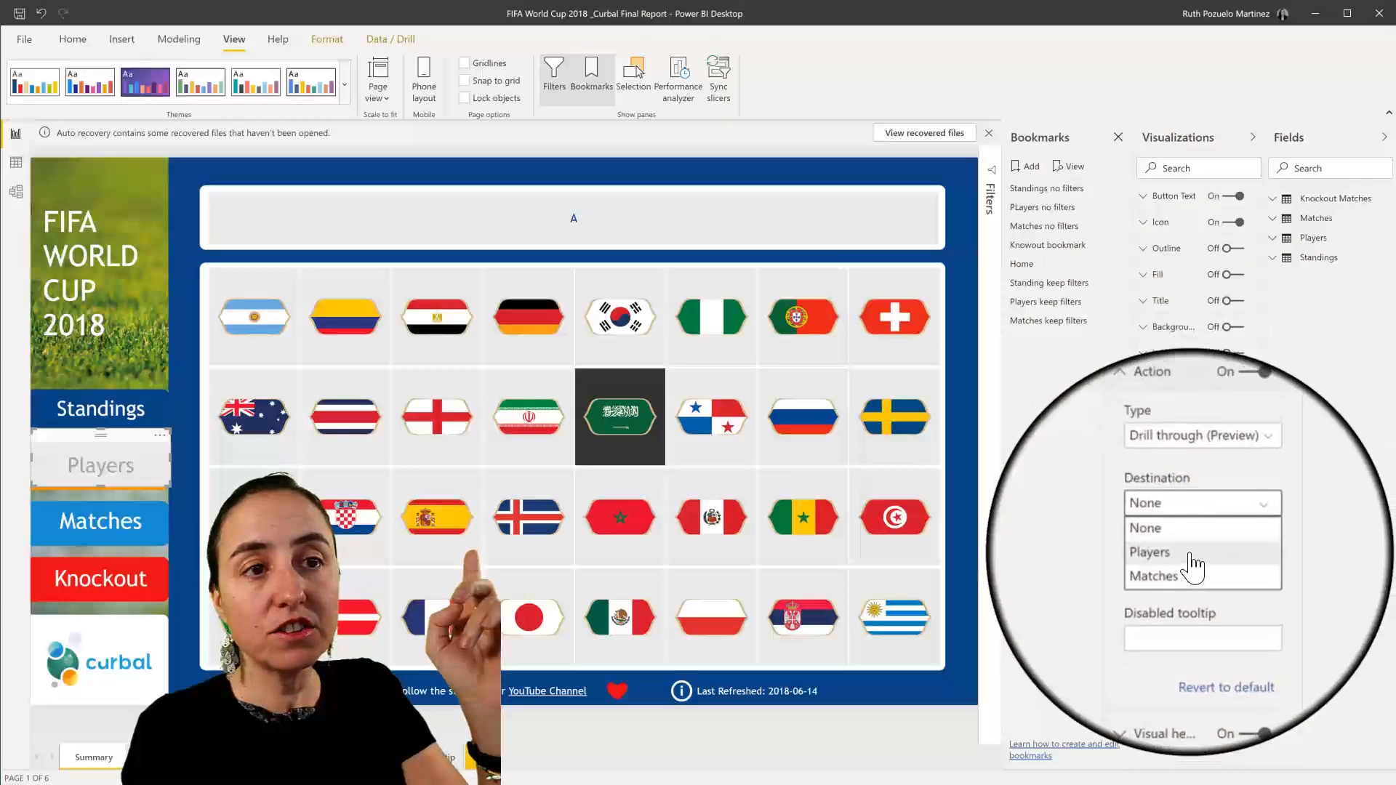
{"action": "left_click", "coordinate": [1149, 551]}
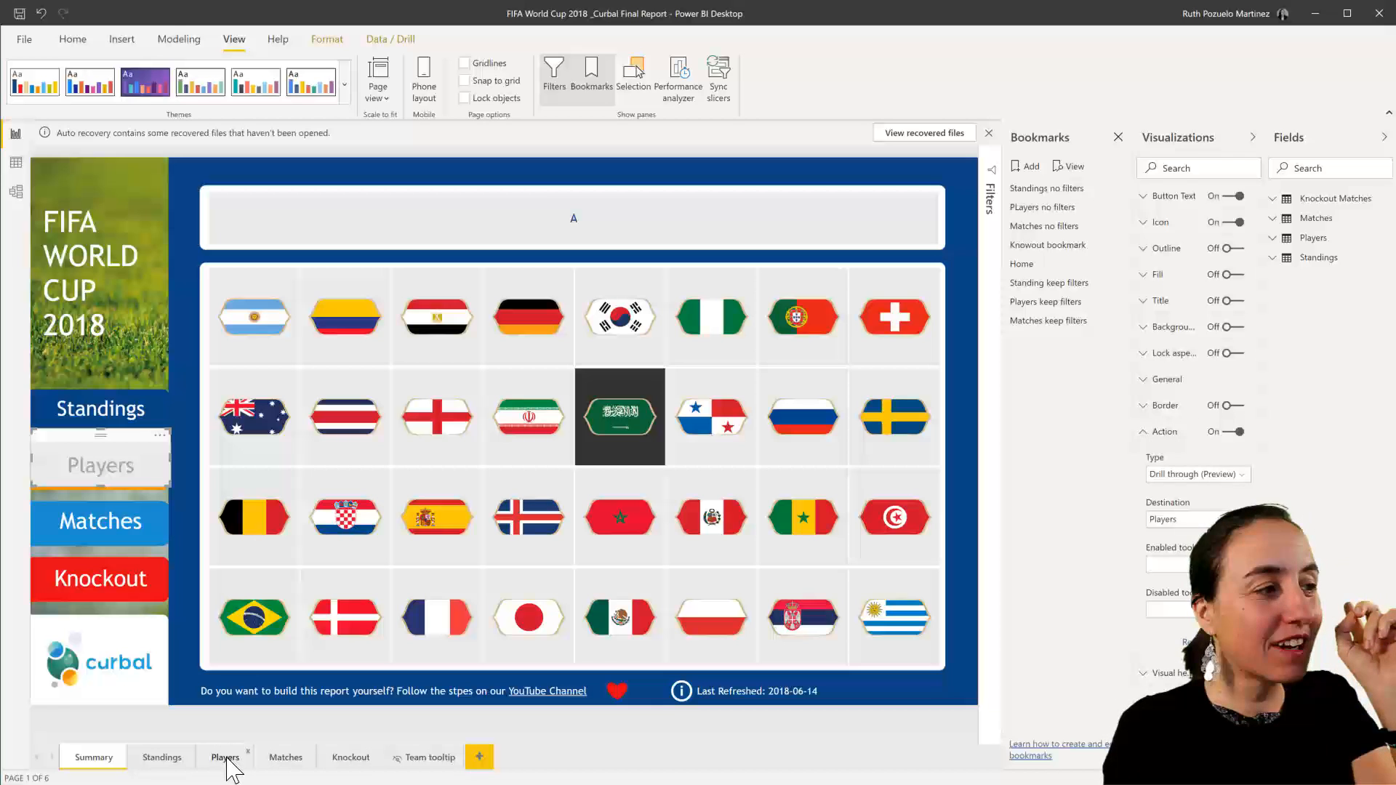
Step: Visit the Players page, then view the Knockout Matches table's 32 rows in Data view
{"action": "left_click", "coordinate": [224, 757]}
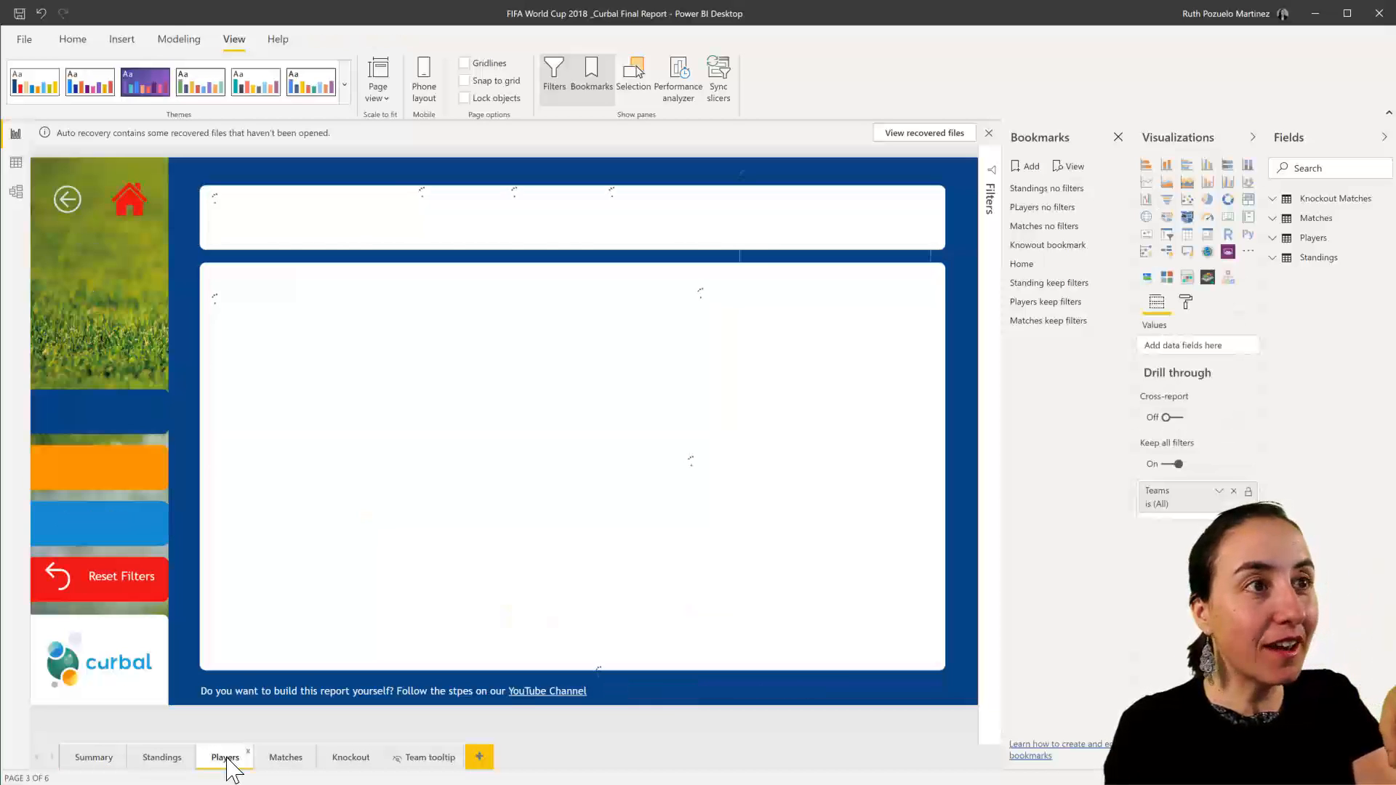
{"action": "left_click", "coordinate": [224, 757]}
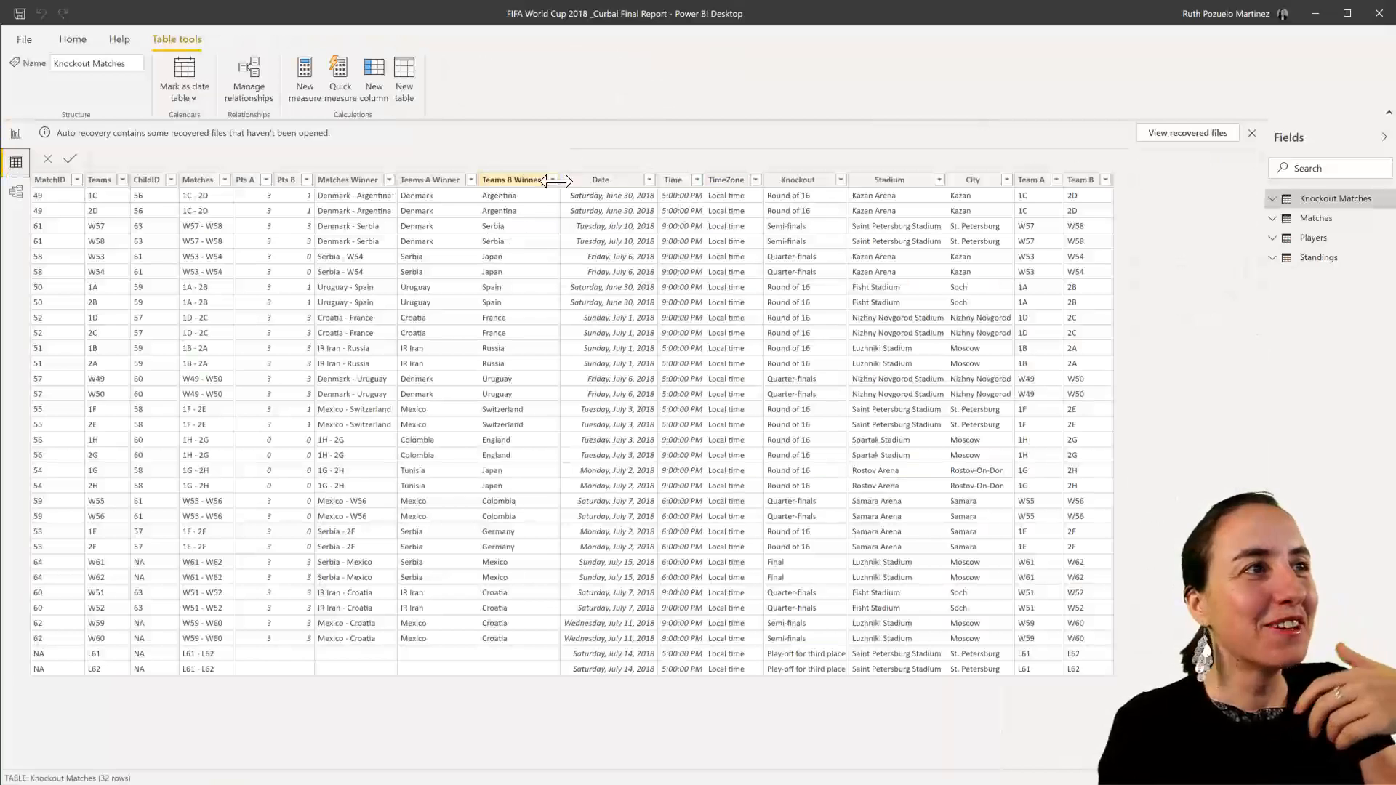
Step: Sort Knockout Matches by Teams B Winner, Matches Winner, then Teams A Winner
{"action": "left_click", "coordinate": [510, 179]}
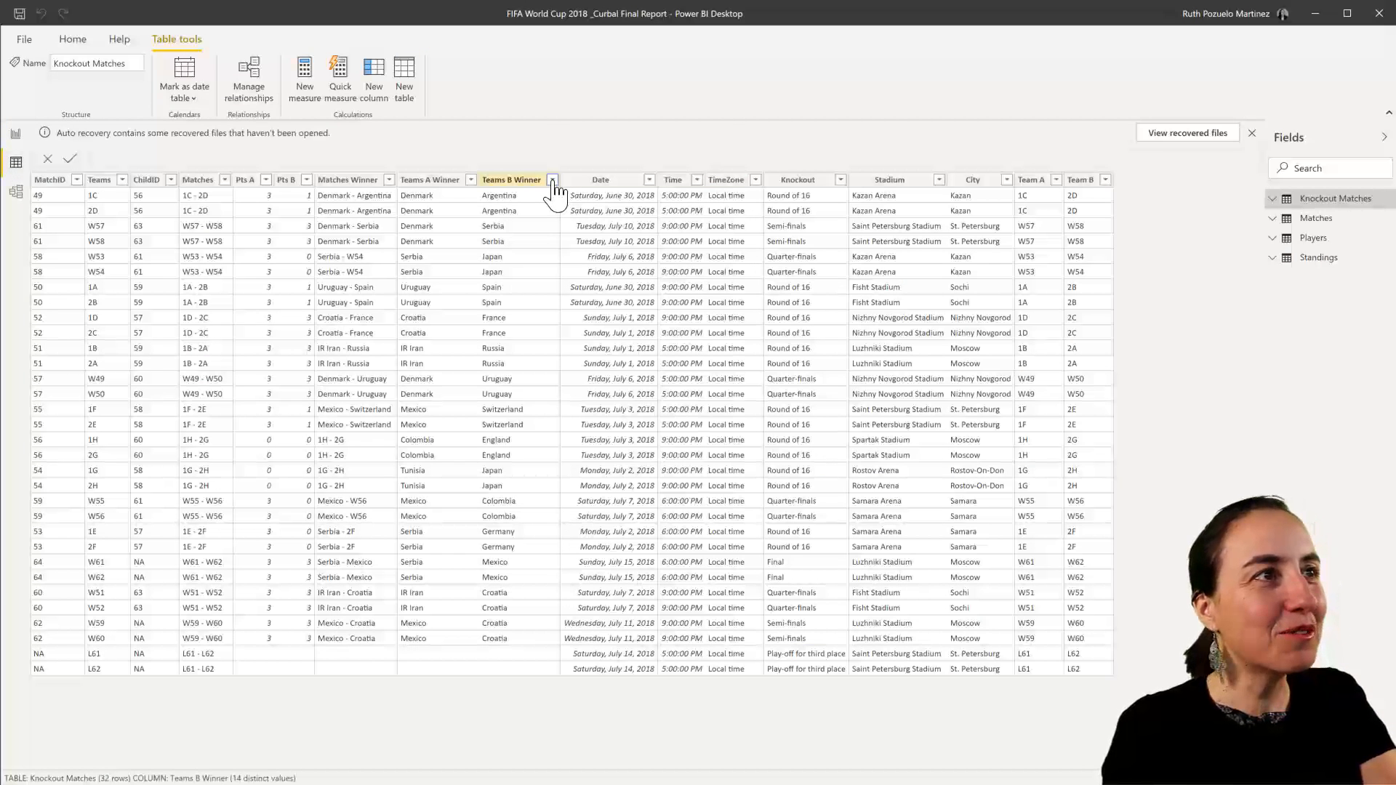
{"action": "left_click", "coordinate": [552, 179]}
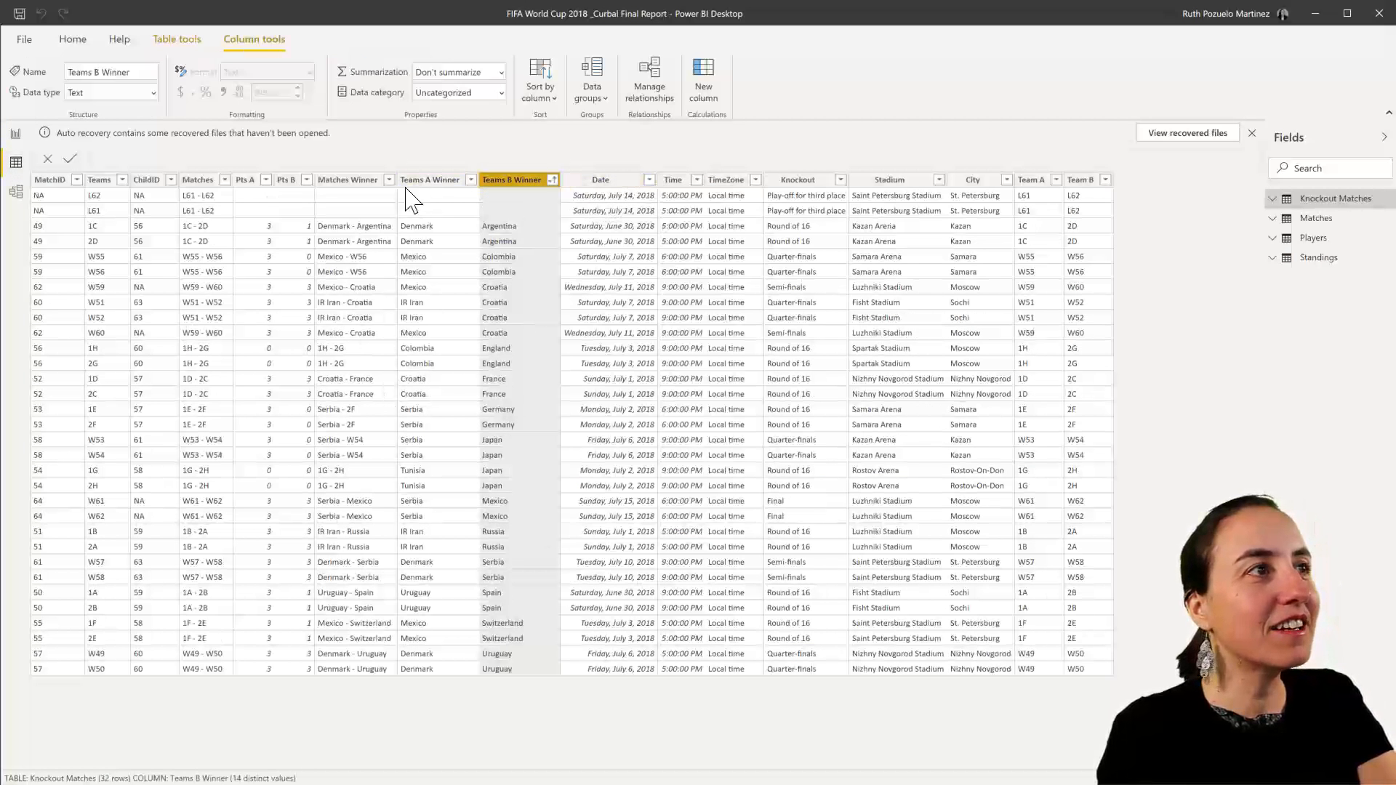
{"action": "left_click", "coordinate": [430, 178]}
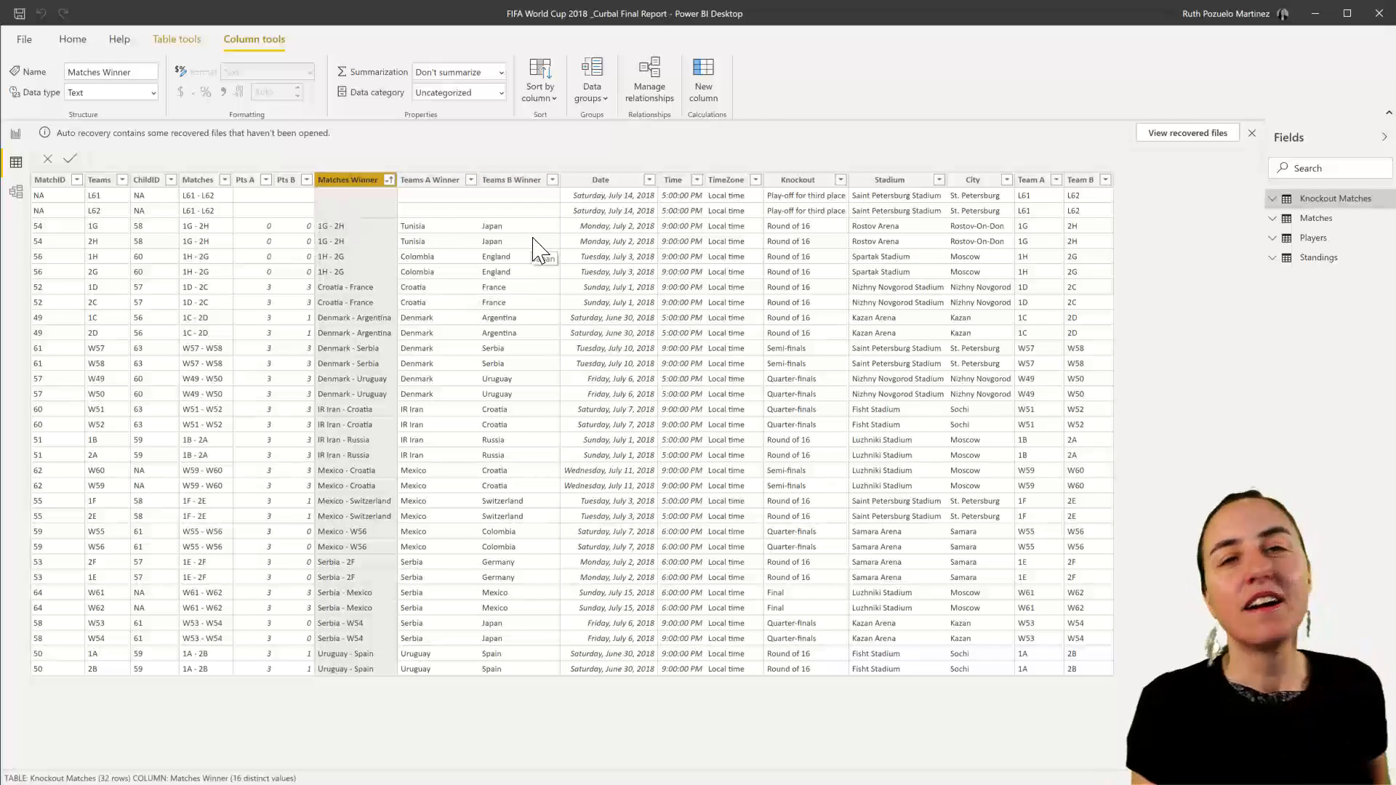
{"action": "left_click", "coordinate": [429, 179]}
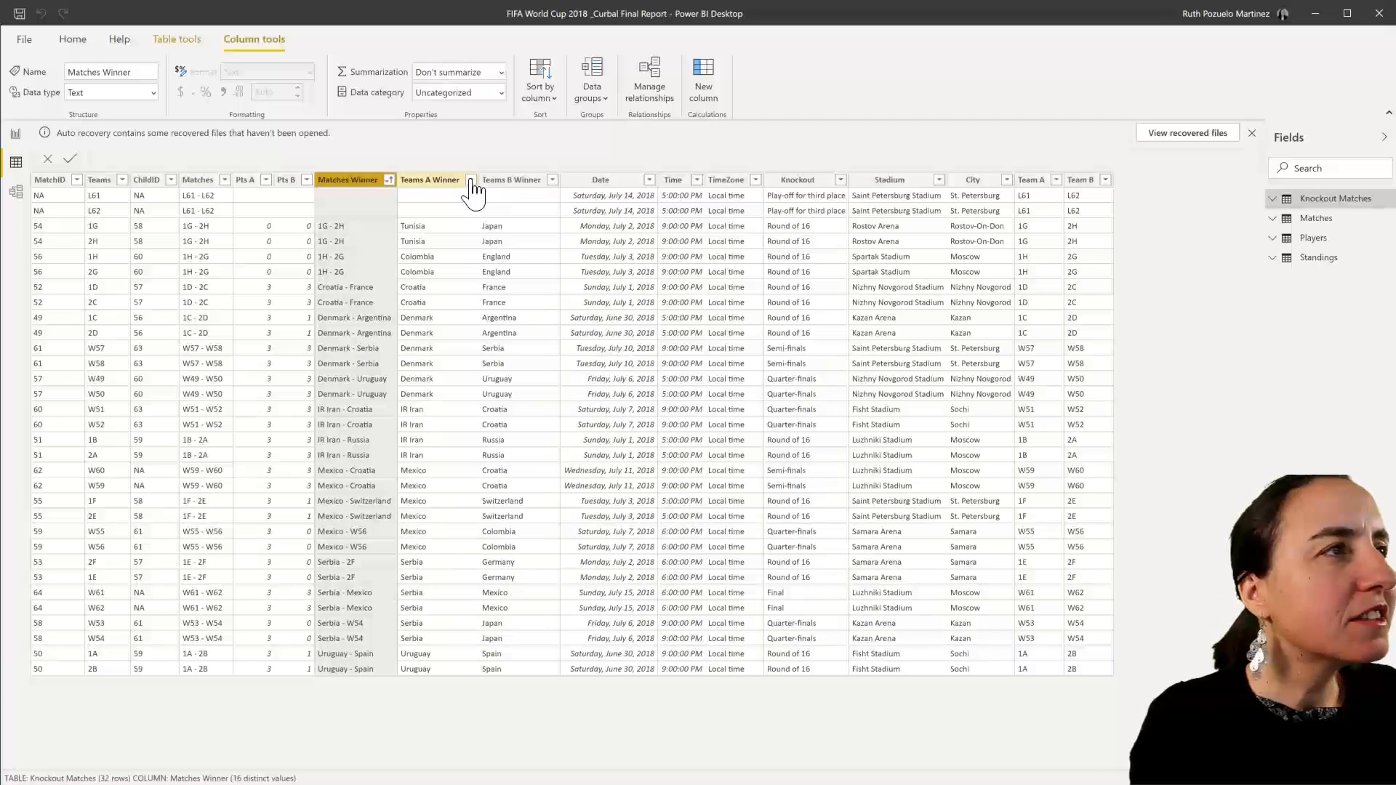
{"action": "left_click", "coordinate": [430, 178]}
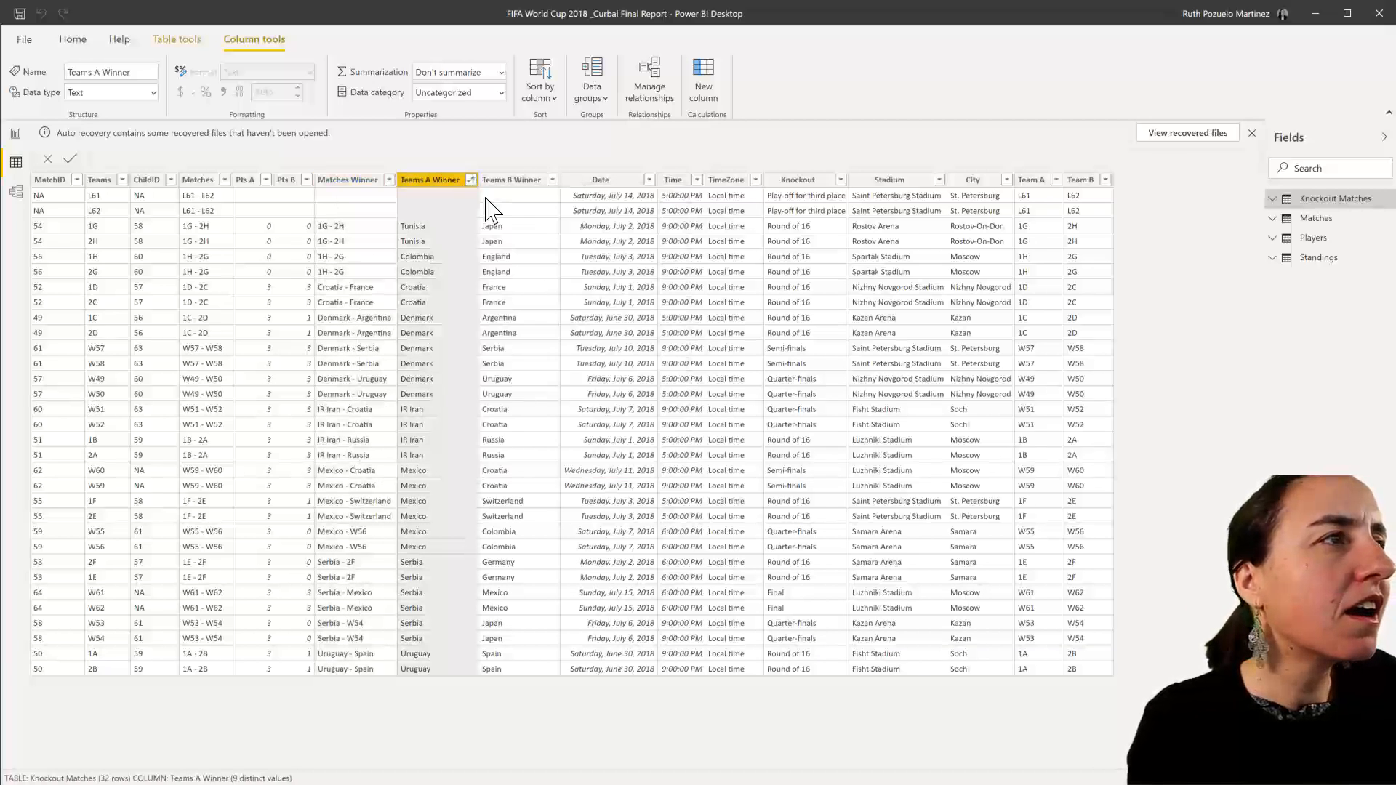